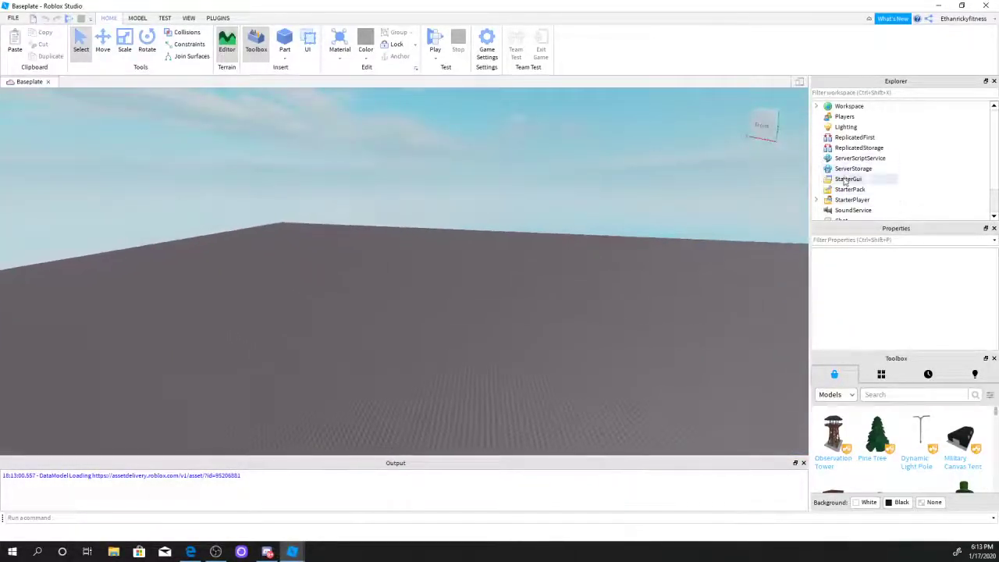
# - Insert a ScreenGui under StarterGui, select it, and expand Workspace in the Explorer
pyautogui.click(848, 179)
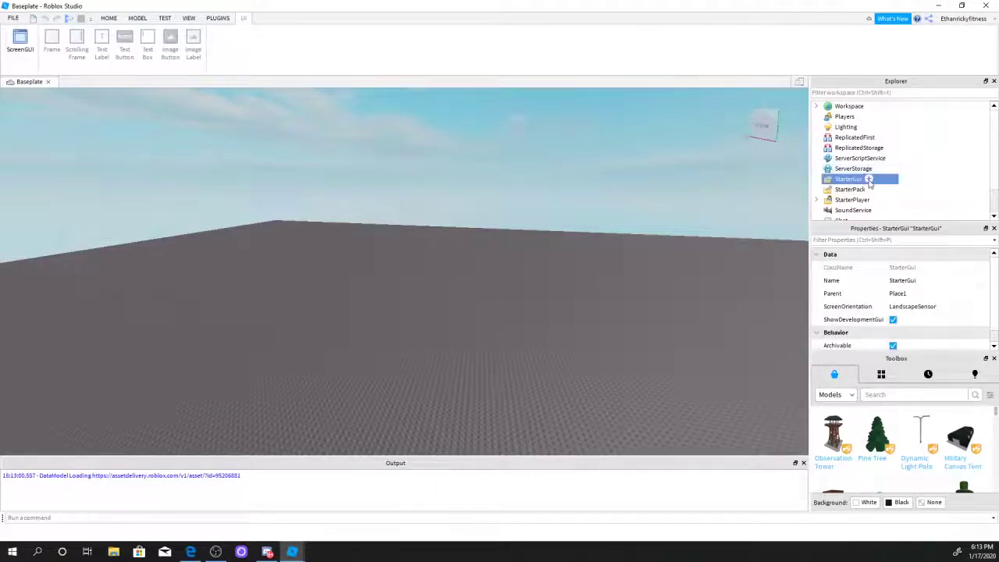
pyautogui.click(868, 179)
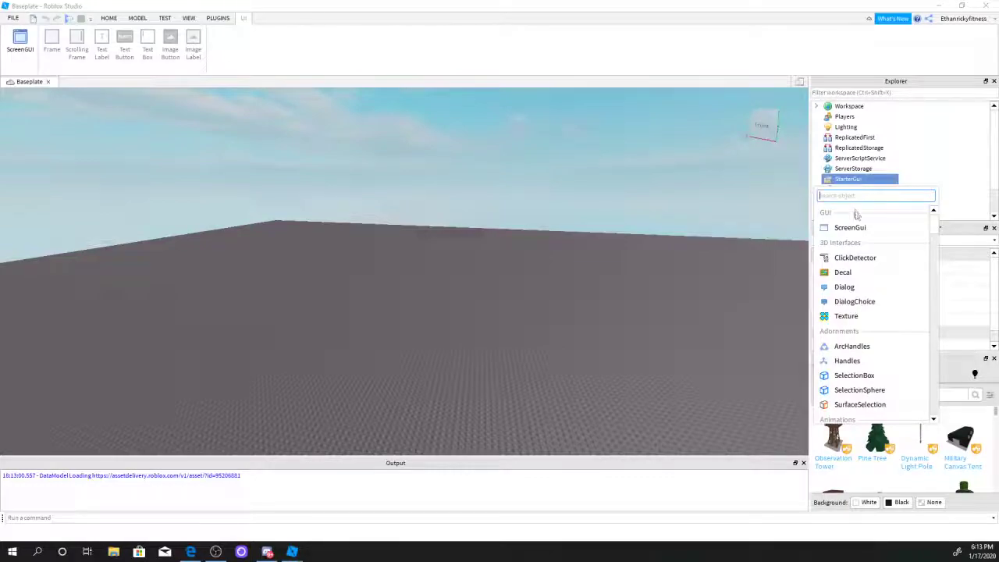
pyautogui.click(849, 227)
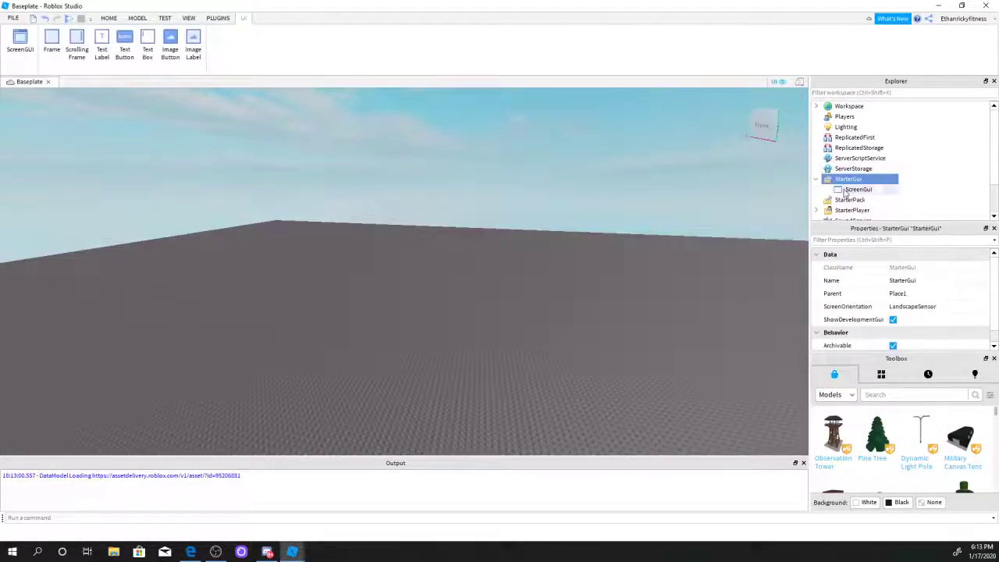
pyautogui.click(857, 189)
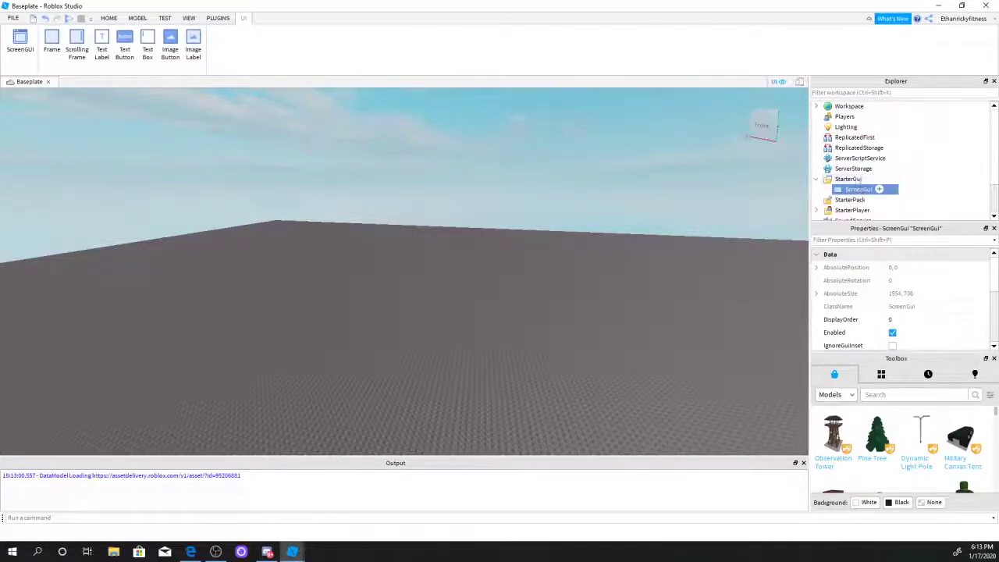
pyautogui.click(816, 105)
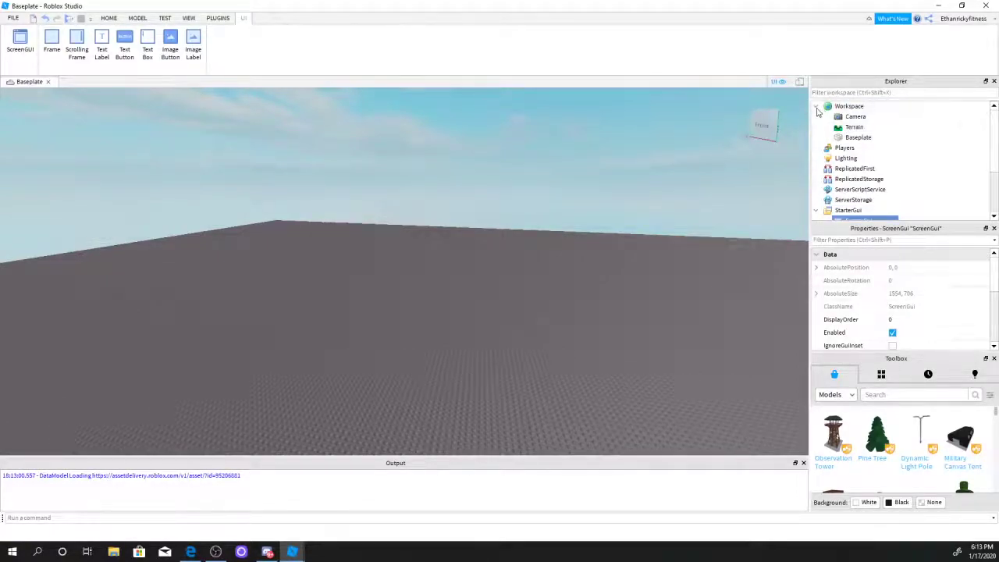
pyautogui.click(855, 117)
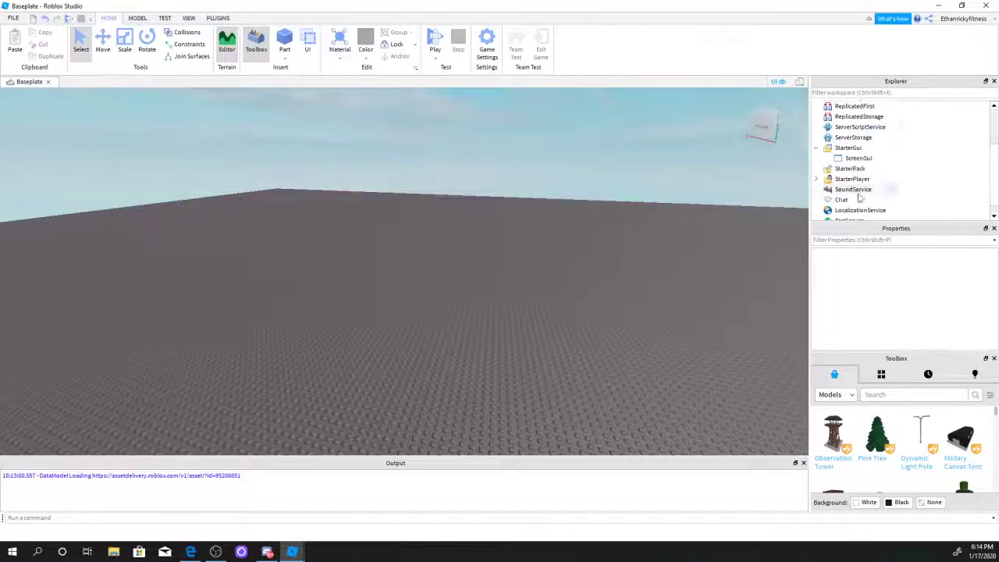
# - Insert a ViewportFrame into ScreenGui and resize it into a box near the top-left
pyautogui.click(859, 157)
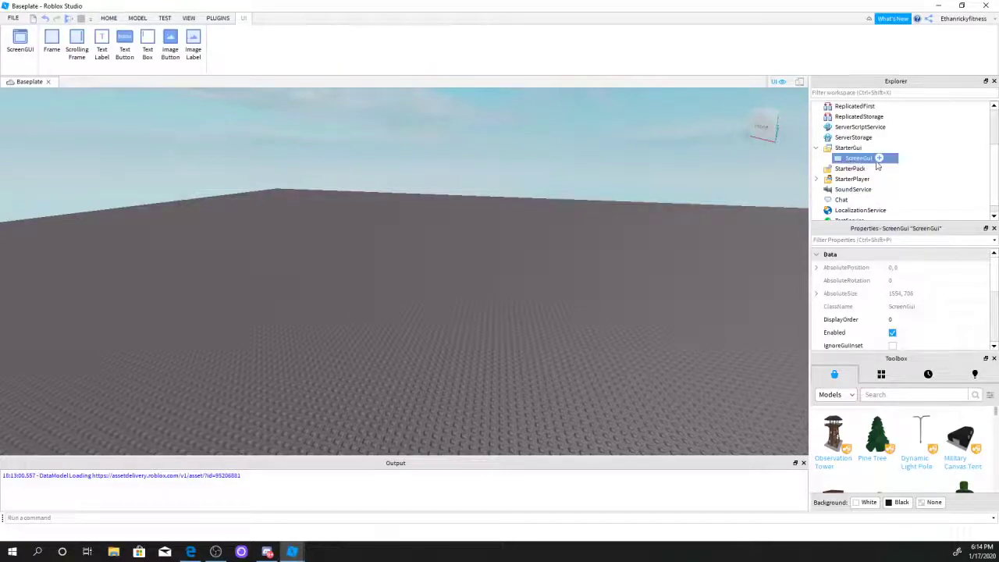
pyautogui.click(879, 158)
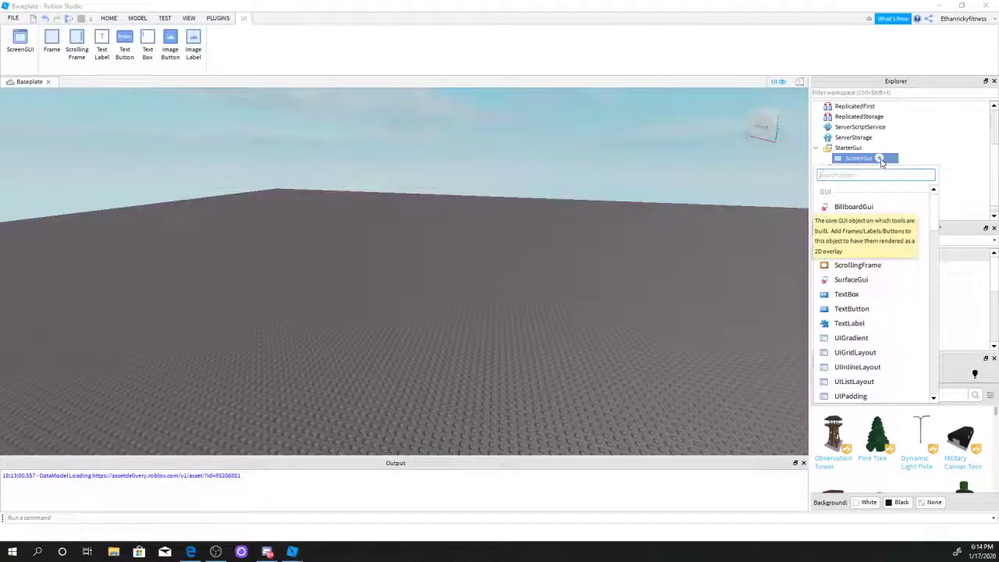
pyautogui.write('vi')
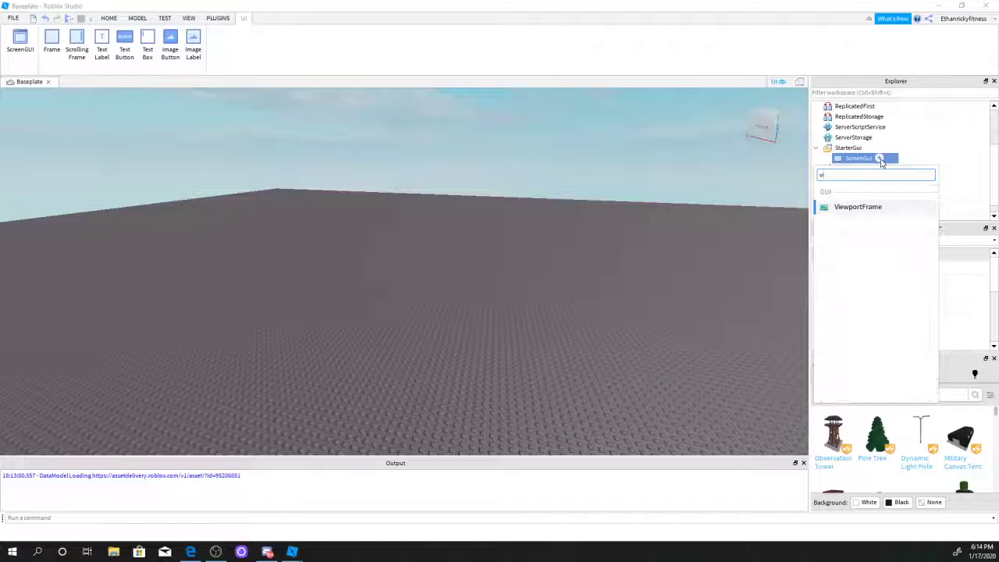
pyautogui.click(858, 206)
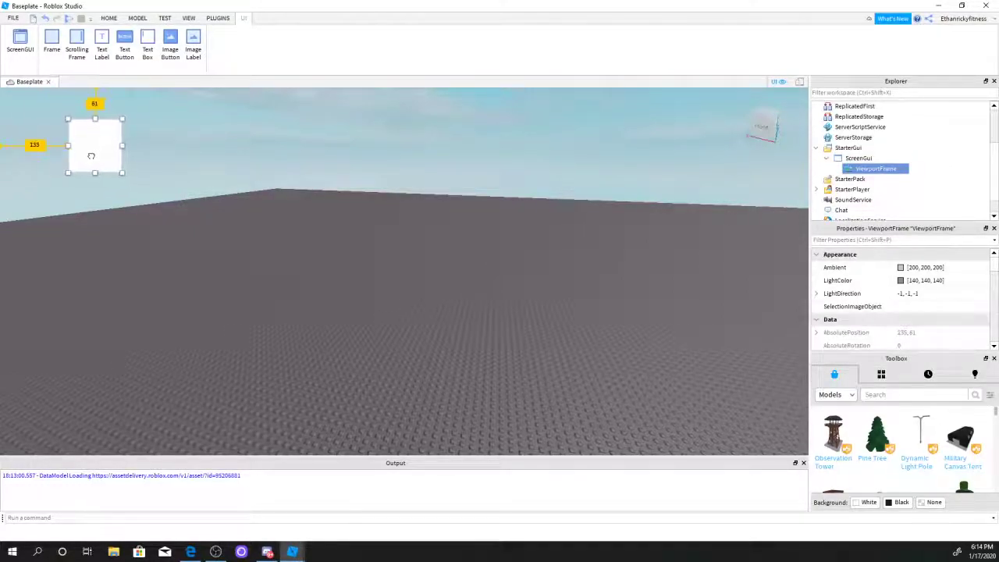
pyautogui.moveTo(122, 173); pyautogui.dragTo(244, 301)
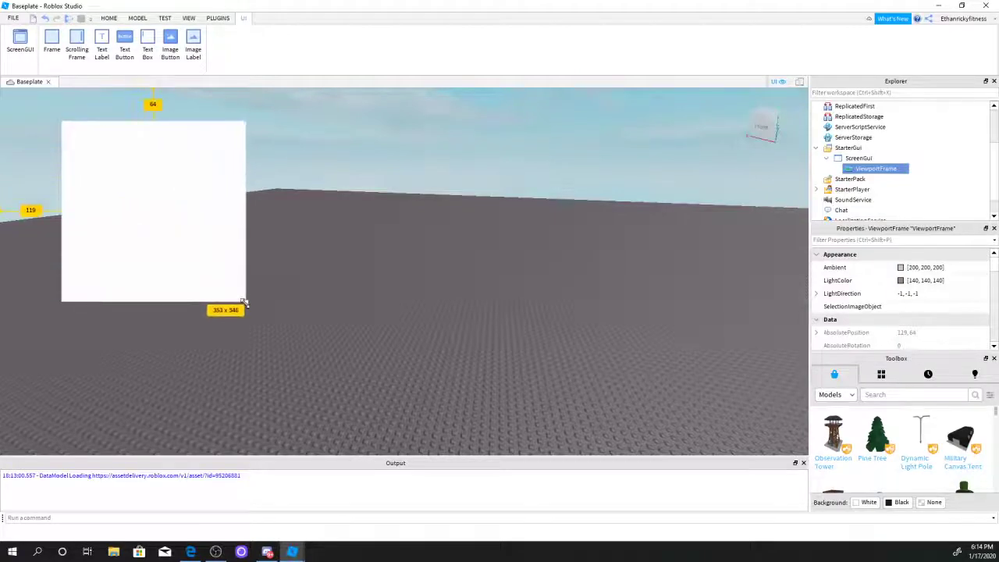
pyautogui.moveTo(244, 302); pyautogui.dragTo(216, 252)
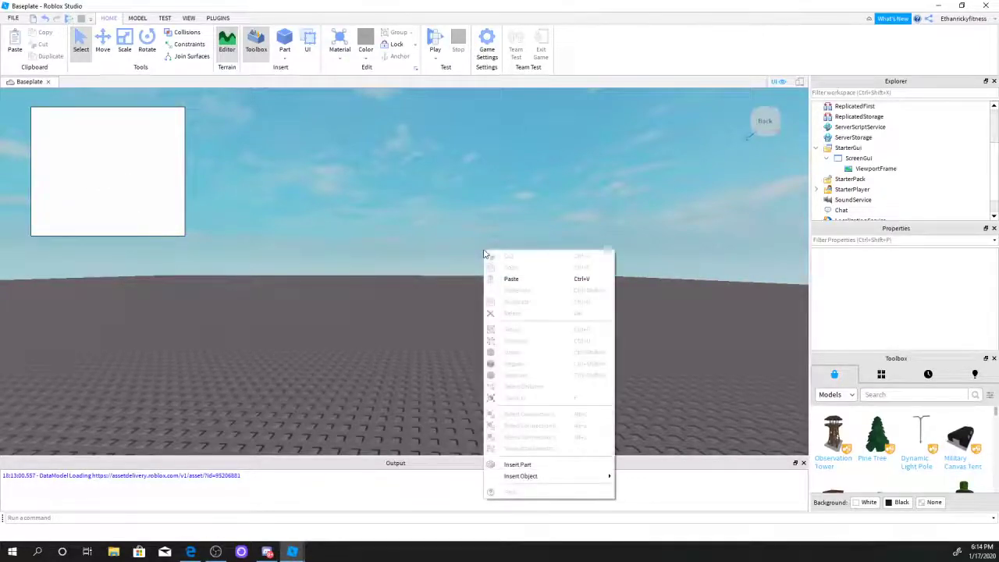
# - Dismiss the context options and select the ViewportFrame after adding the Basic Sedan
pyautogui.click(455, 234)
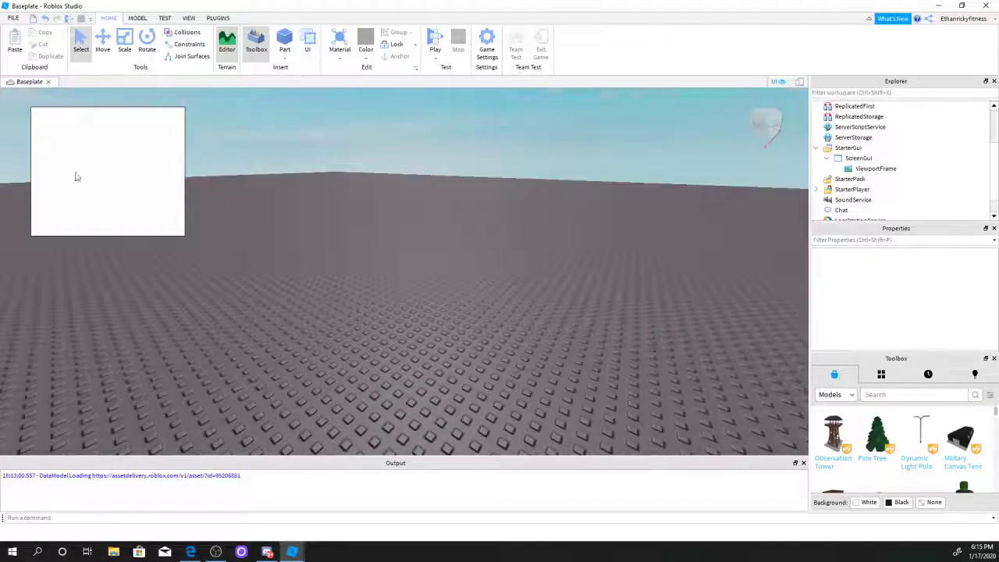
pyautogui.click(913, 394)
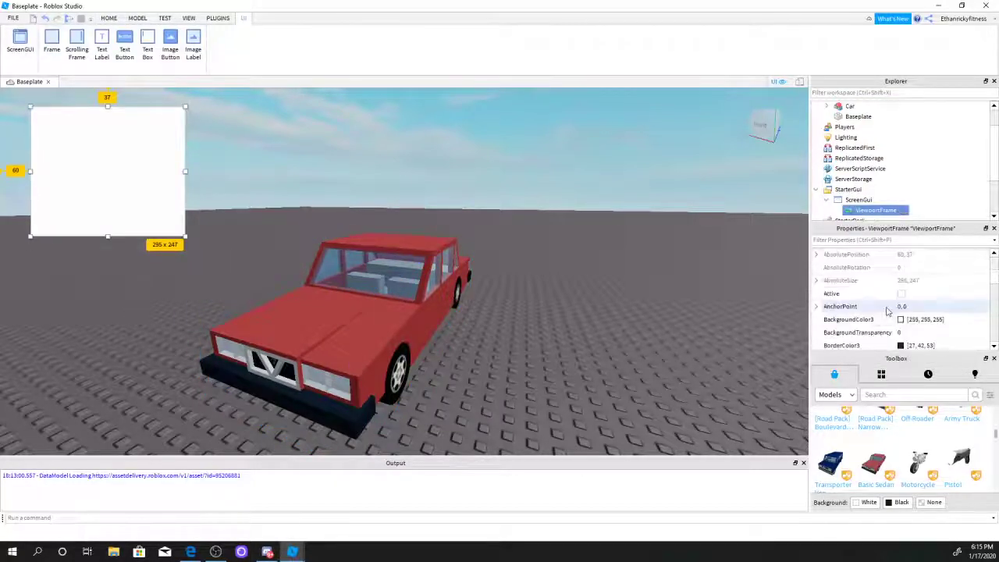
pyautogui.scroll(-3)
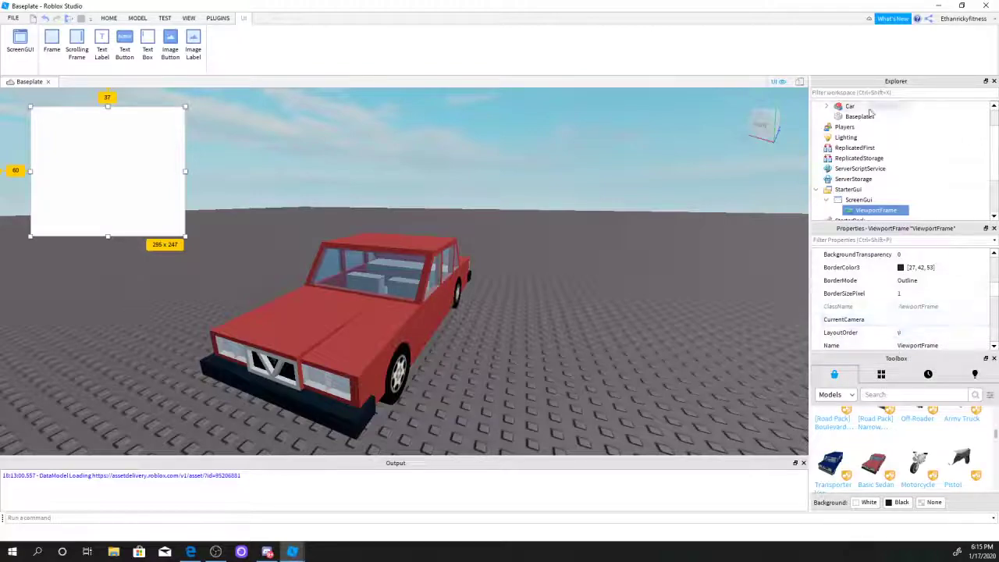
pyautogui.click(850, 107)
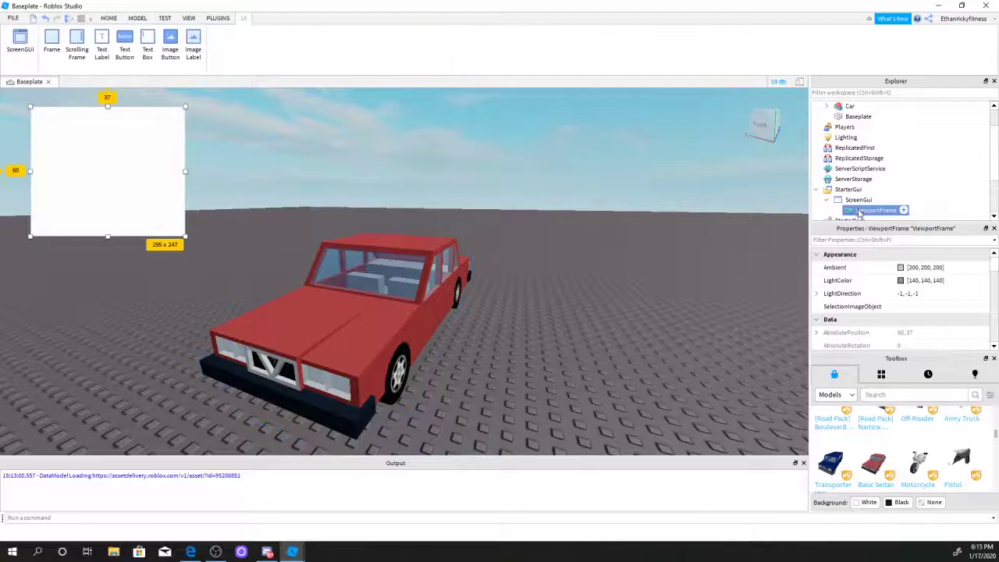
pyautogui.scroll(-3)
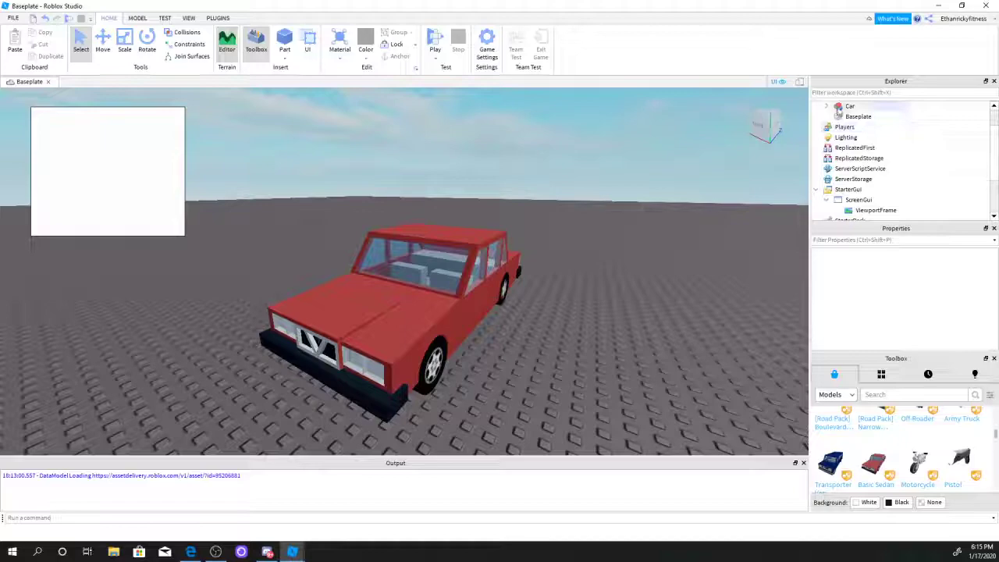
# - Select the Car model in Workspace to move it into the ViewportFrame
pyautogui.click(848, 106)
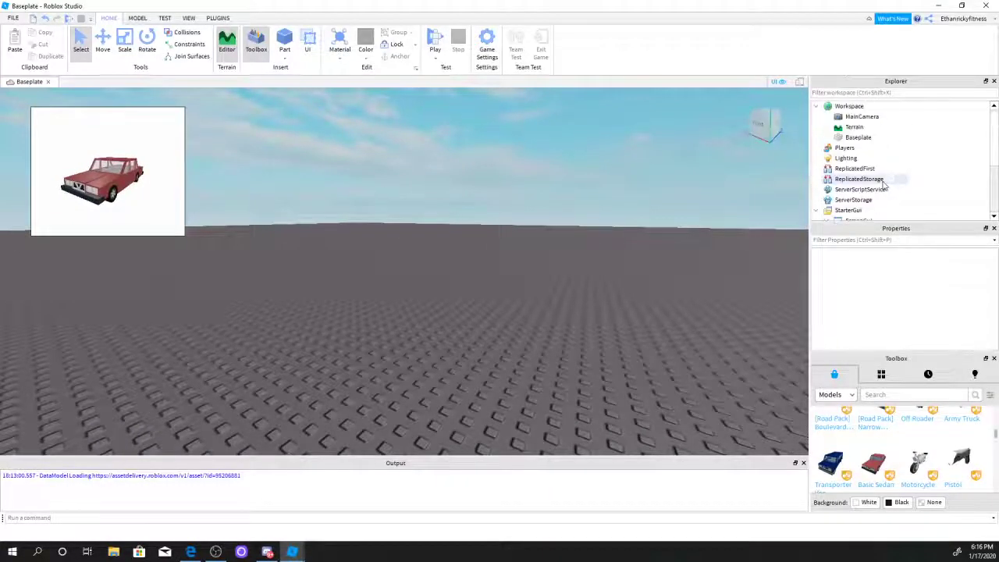
# - Paste a copy of MainCamera into Workspace and rename it VPCam
pyautogui.click(861, 116)
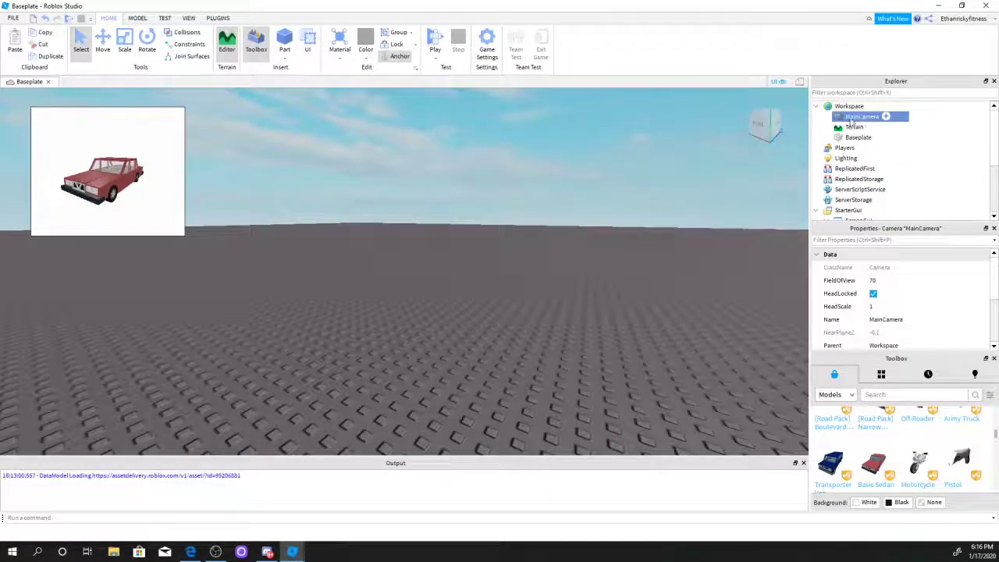
pyautogui.rightClick(849, 105)
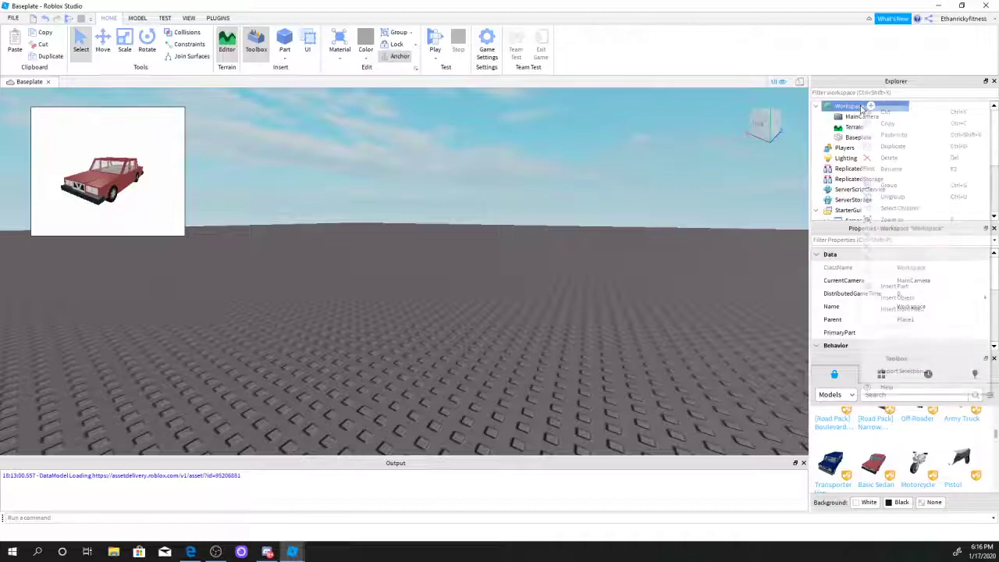
pyautogui.click(861, 116)
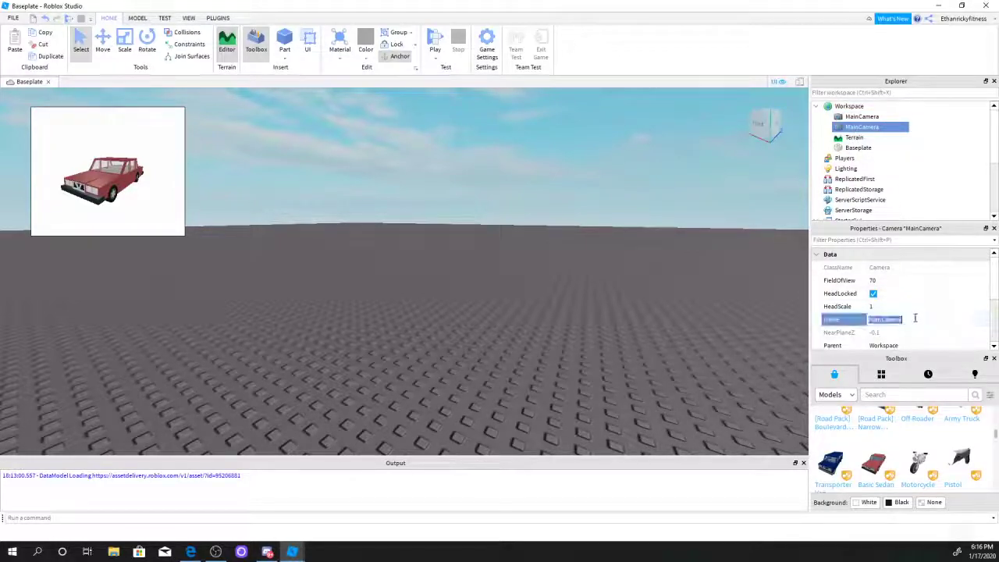
pyautogui.write('VPCam')
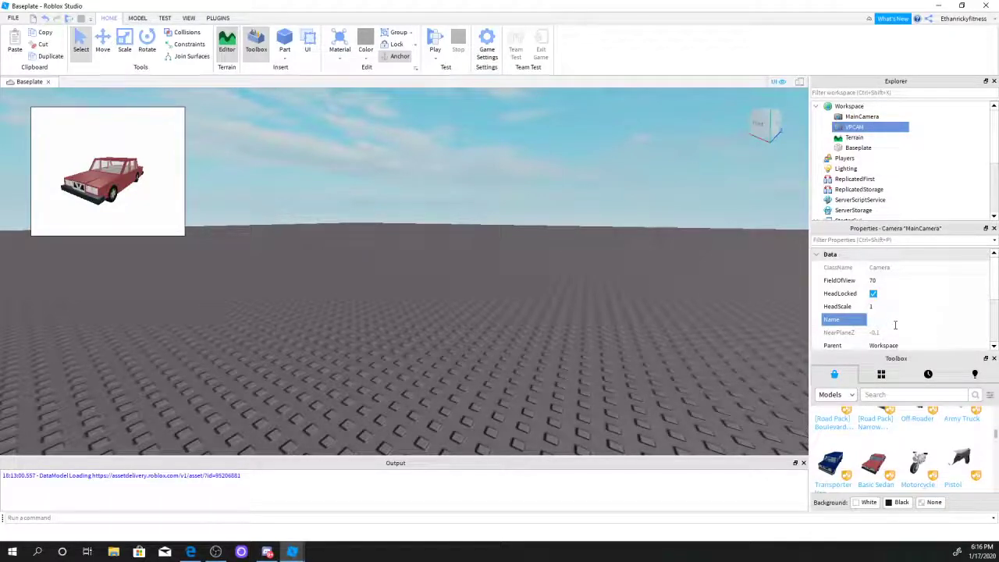
pyautogui.write('VPCam')
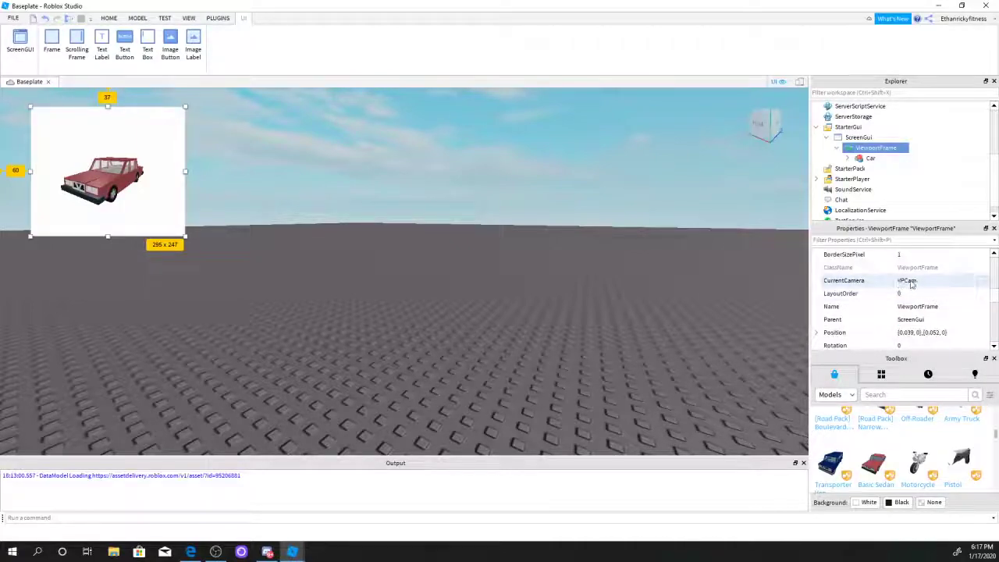
pyautogui.click(109, 18)
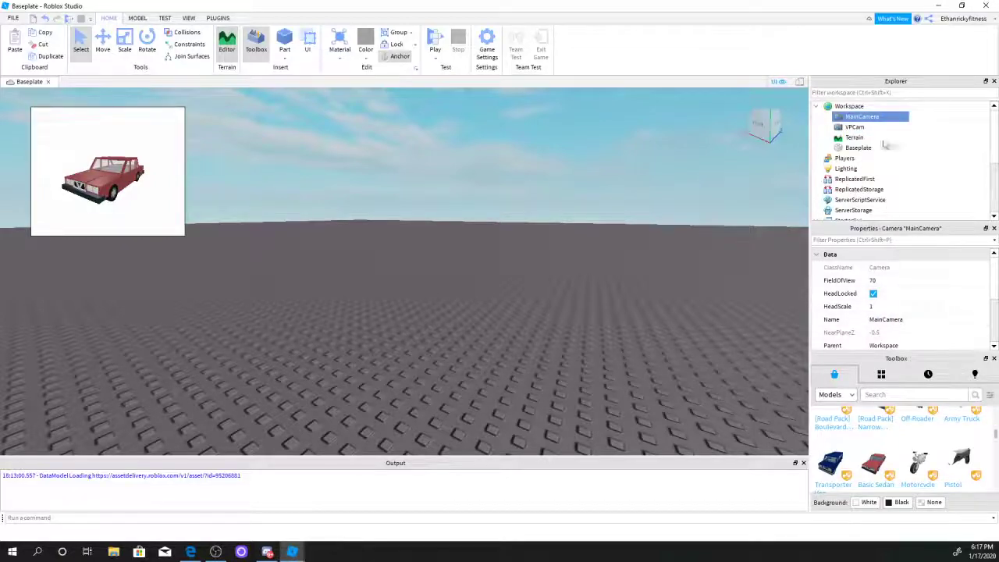
pyautogui.click(854, 126)
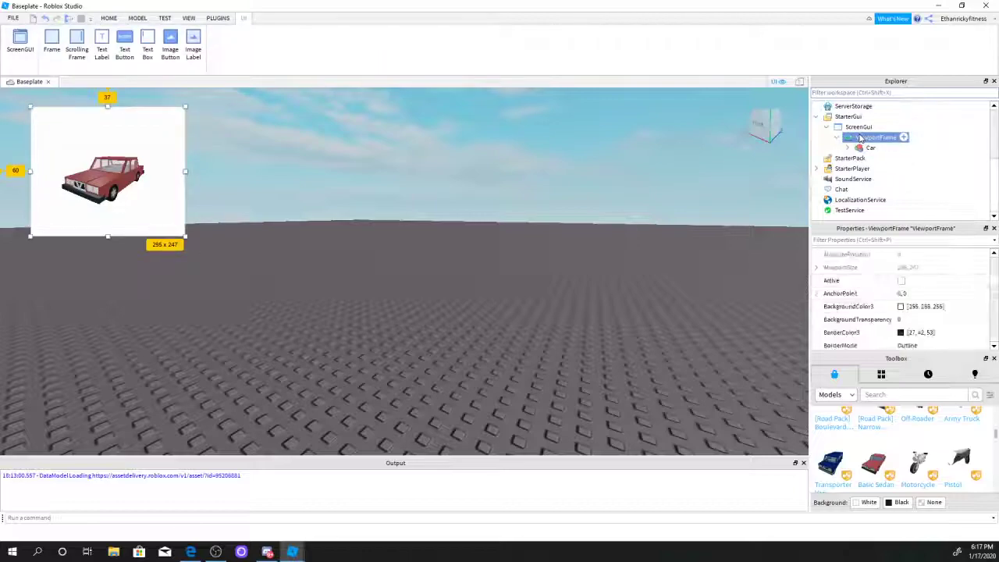
pyautogui.click(875, 138)
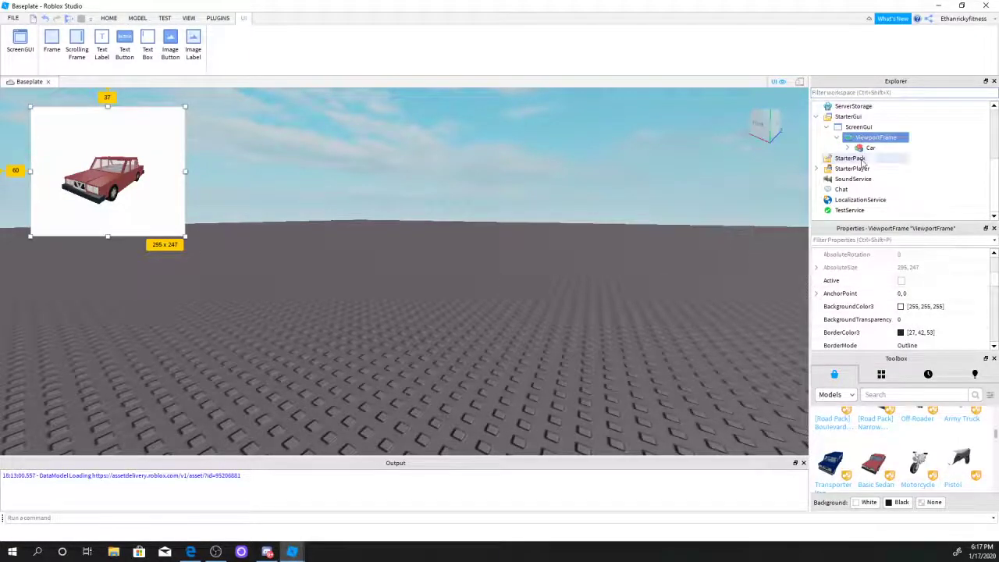
pyautogui.click(108, 18)
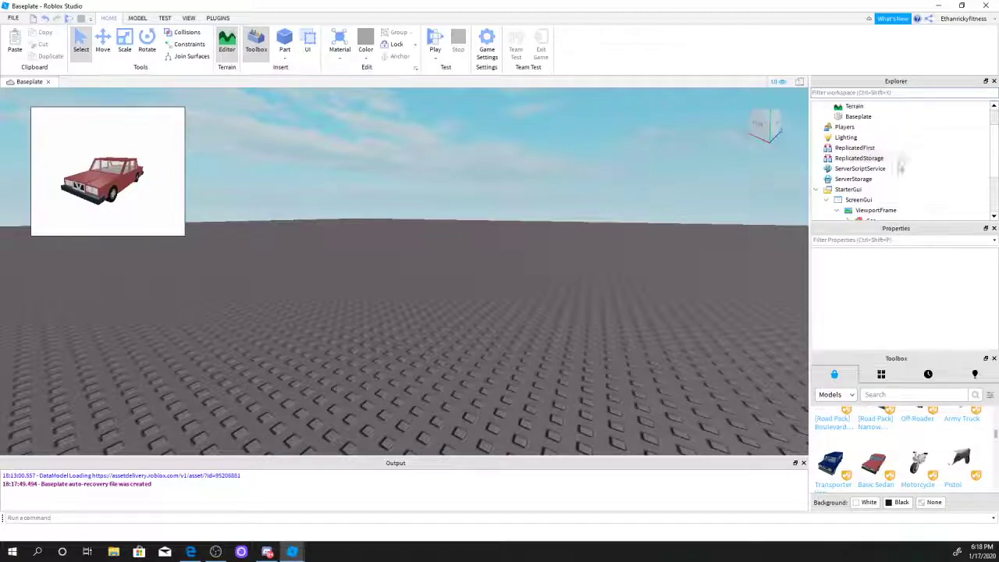
# - Check the main camera in Workspace, then start a Play test
pyautogui.click(861, 117)
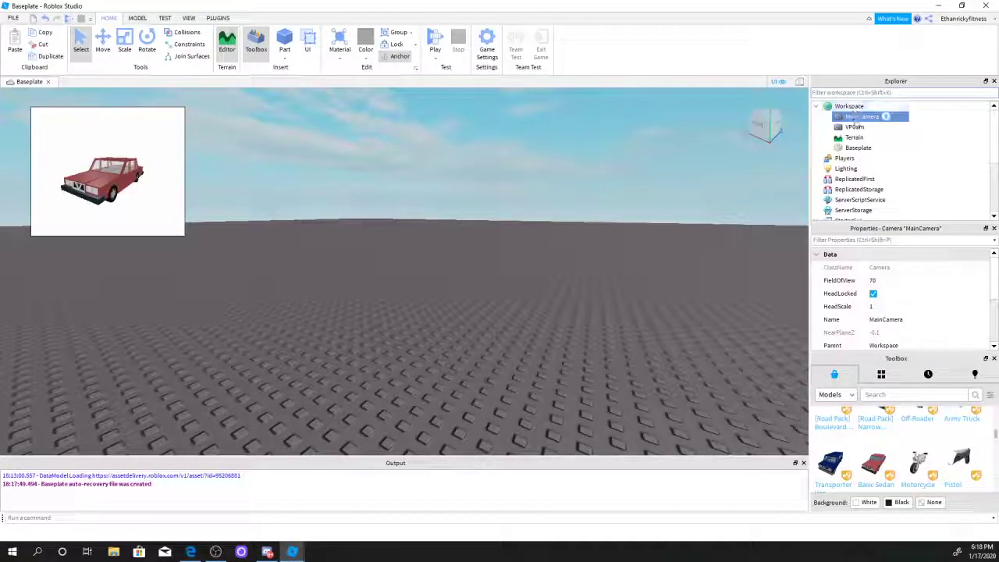
pyautogui.click(854, 126)
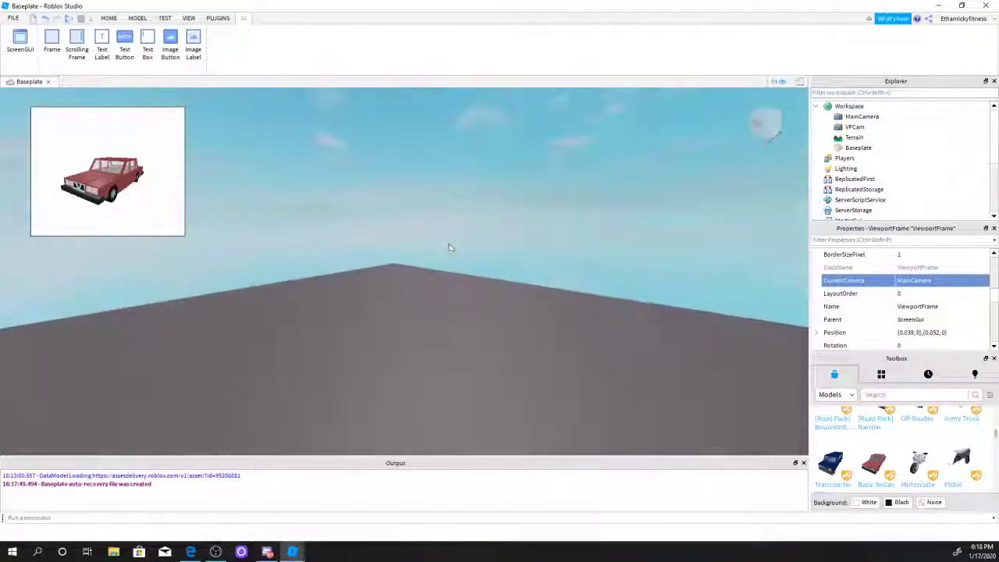
pyautogui.click(108, 18)
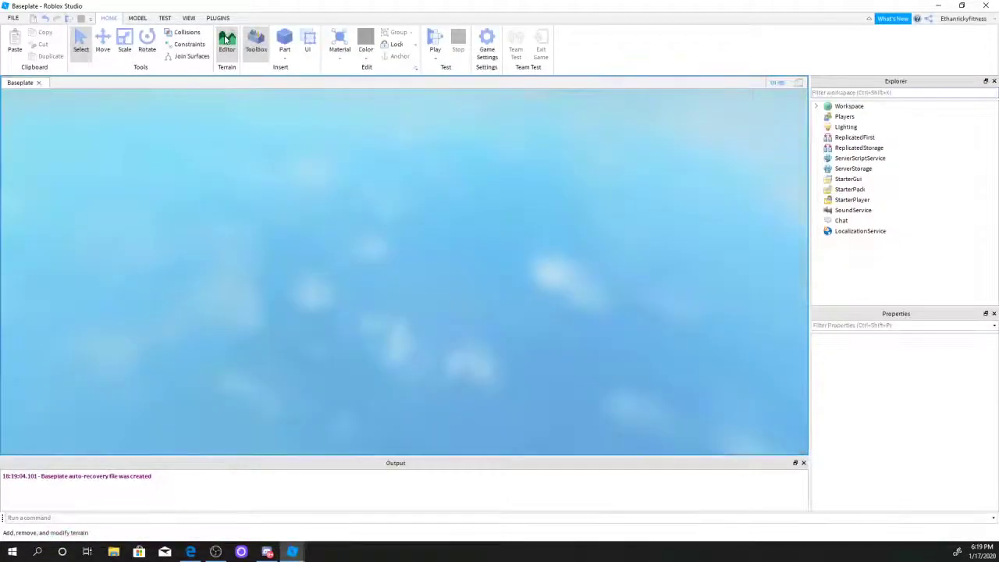
pyautogui.click(435, 38)
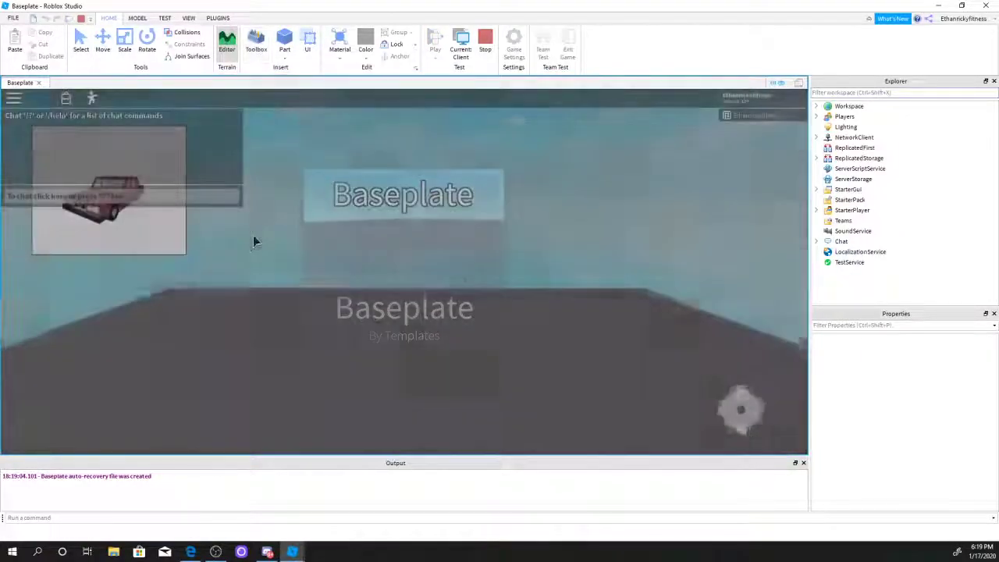